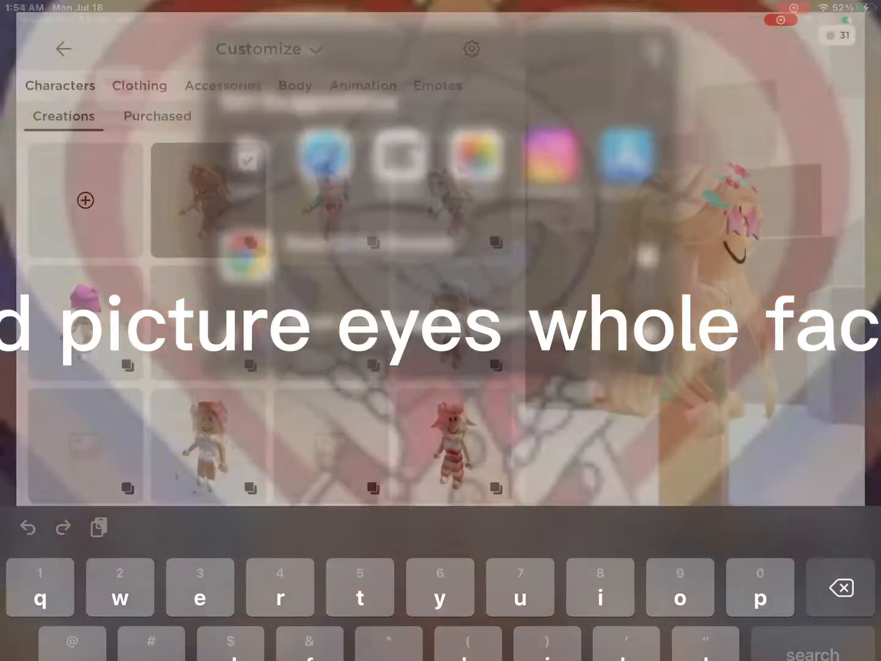
# Browse the Roblox avatar editor's clothing and head options to show the available faces.
pyautogui.click(128, 76)
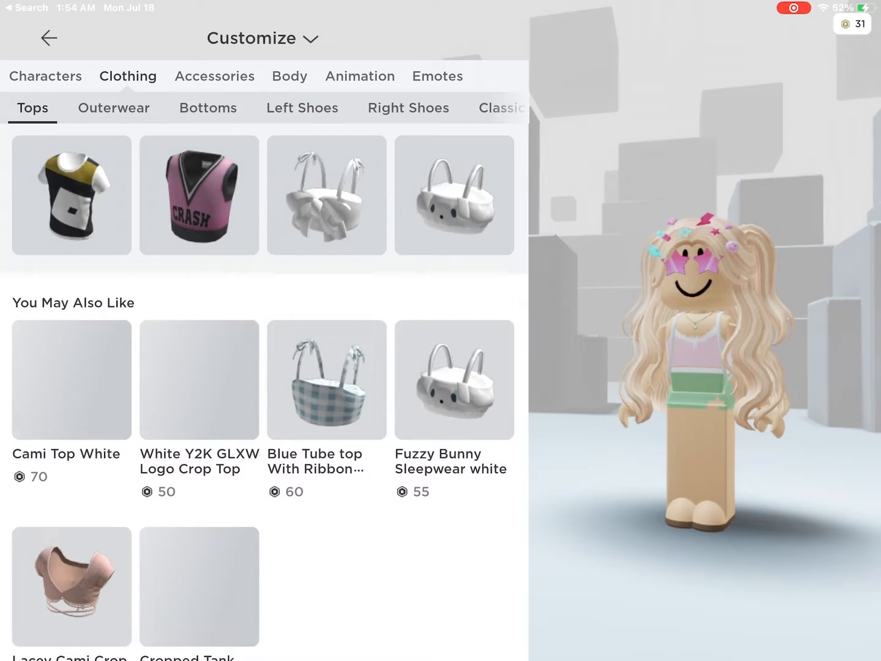
pyautogui.click(290, 76)
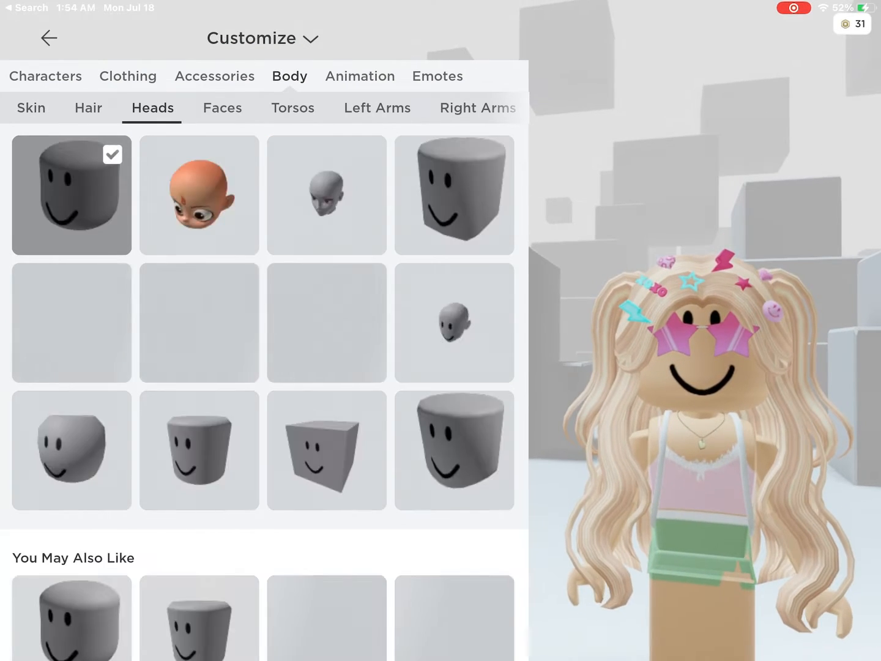
pyautogui.click(222, 108)
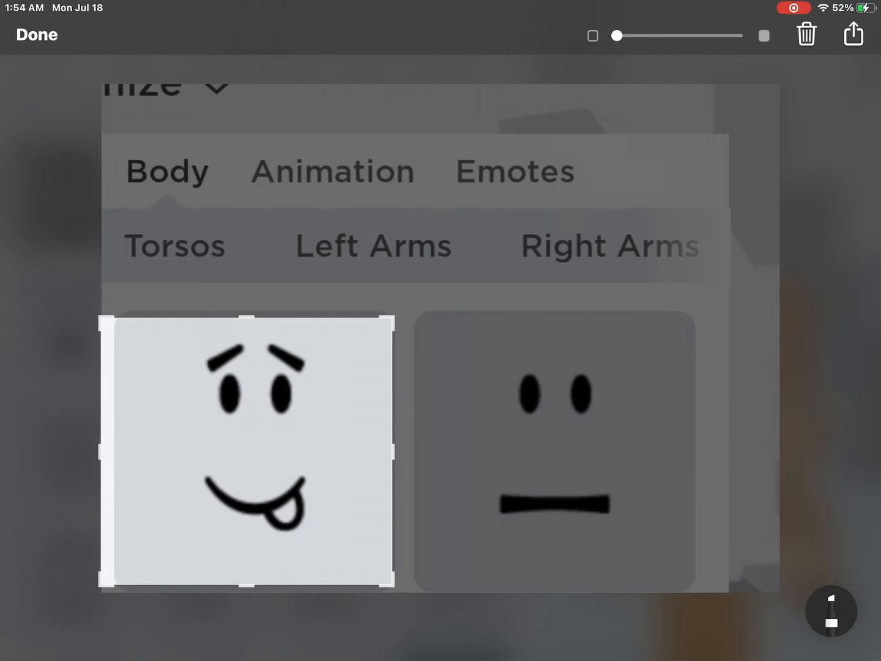
# Tap Done to save the cropped tongue-out face screenshot and return to Roblox.
pyautogui.click(37, 34)
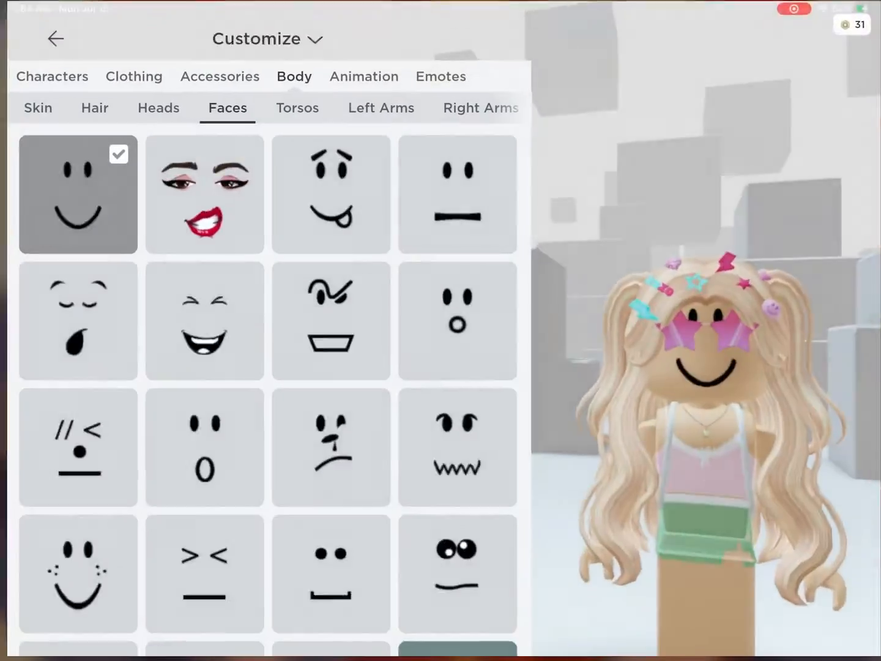
# Search the Roblox shop for 'super super happy face' and open a result.
pyautogui.click(127, 76)
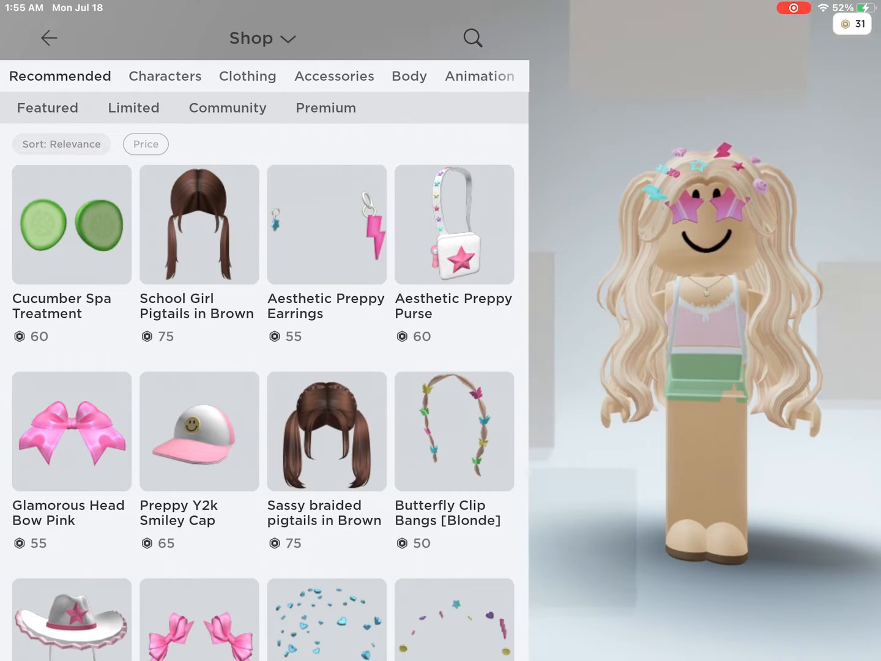
pyautogui.write('suoer super happy f')
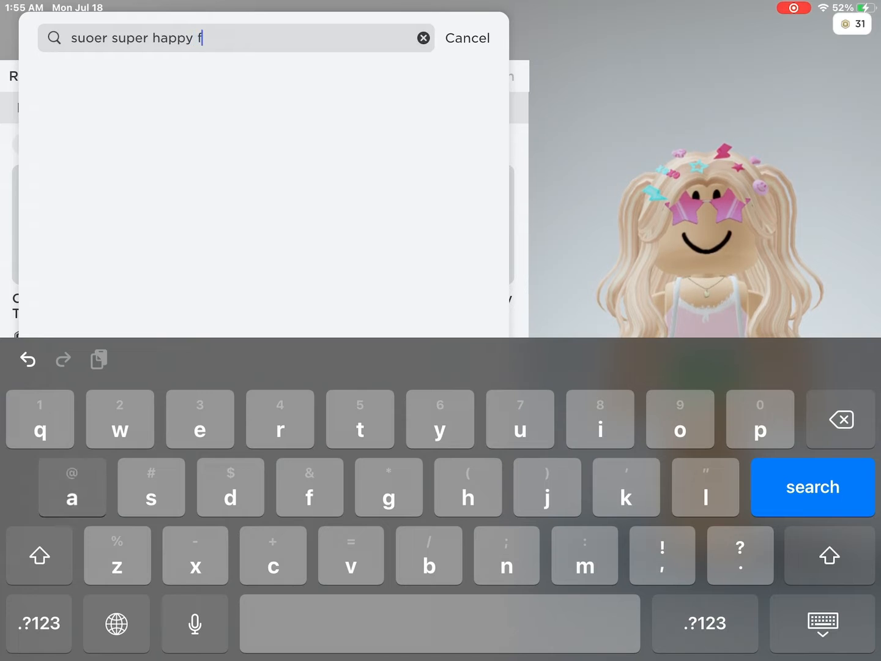
pyautogui.click(813, 487)
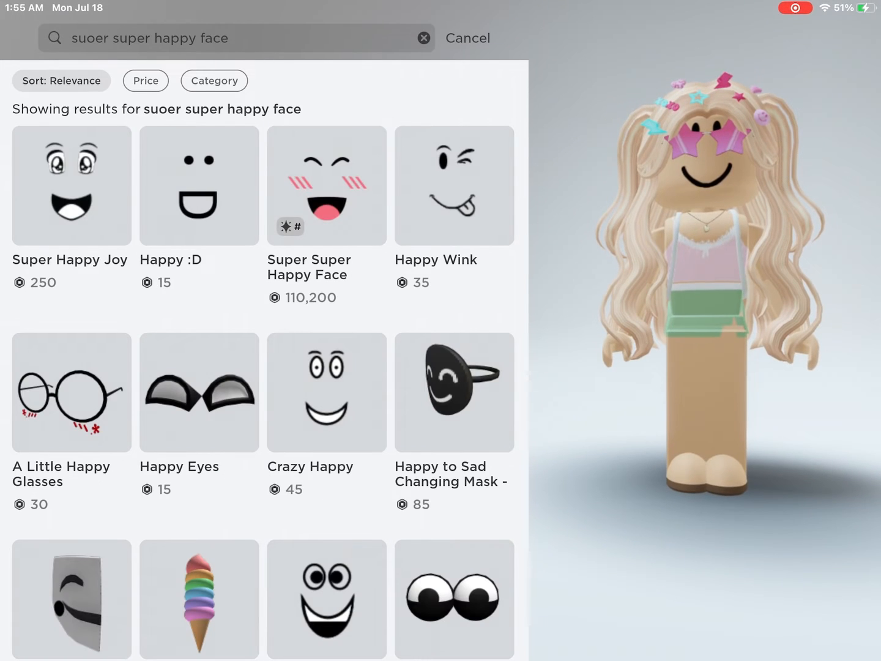
pyautogui.click(327, 185)
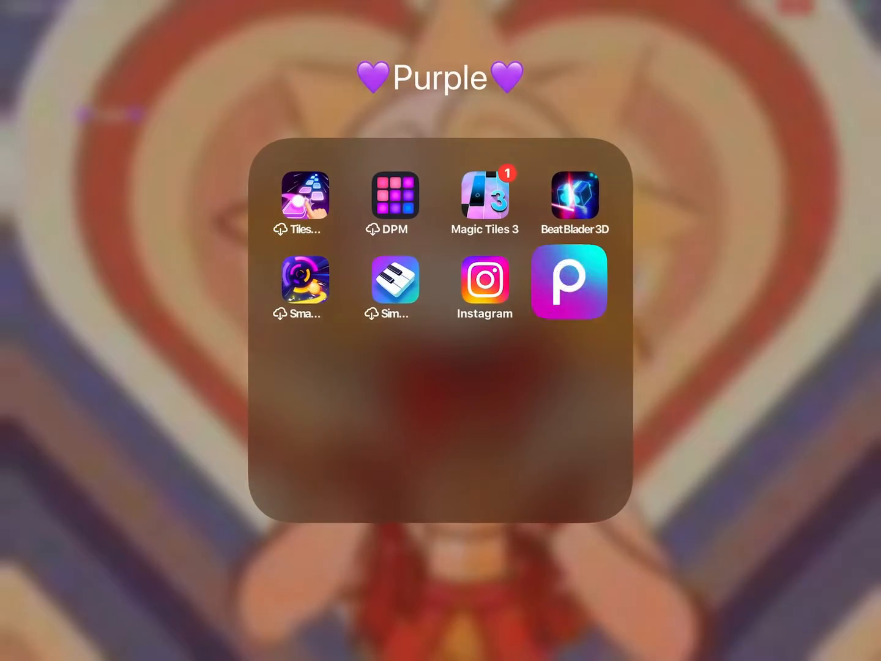
# Launch Picsart and start a new edit to bring up the photo access picker.
pyautogui.click(570, 282)
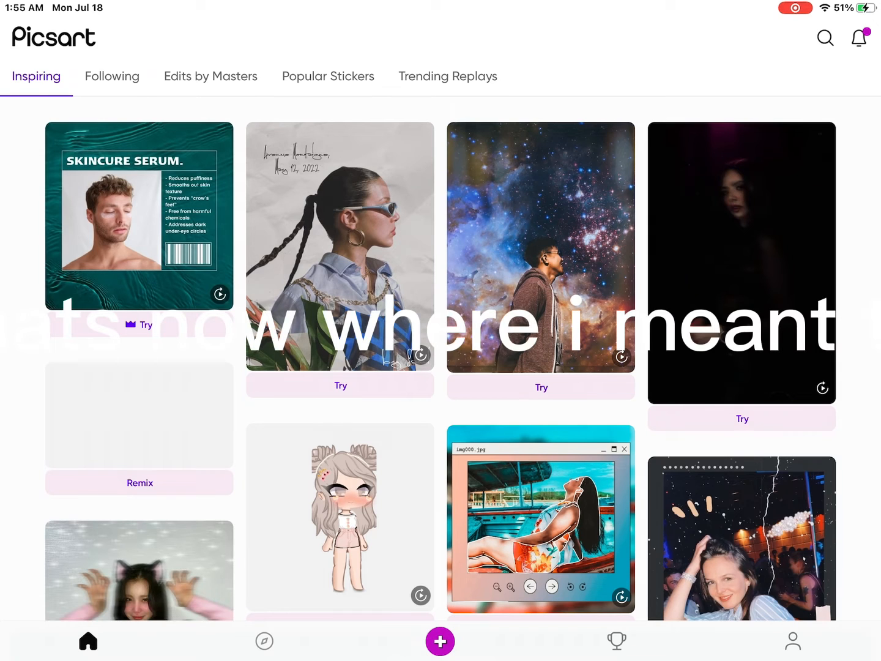
pyautogui.click(439, 642)
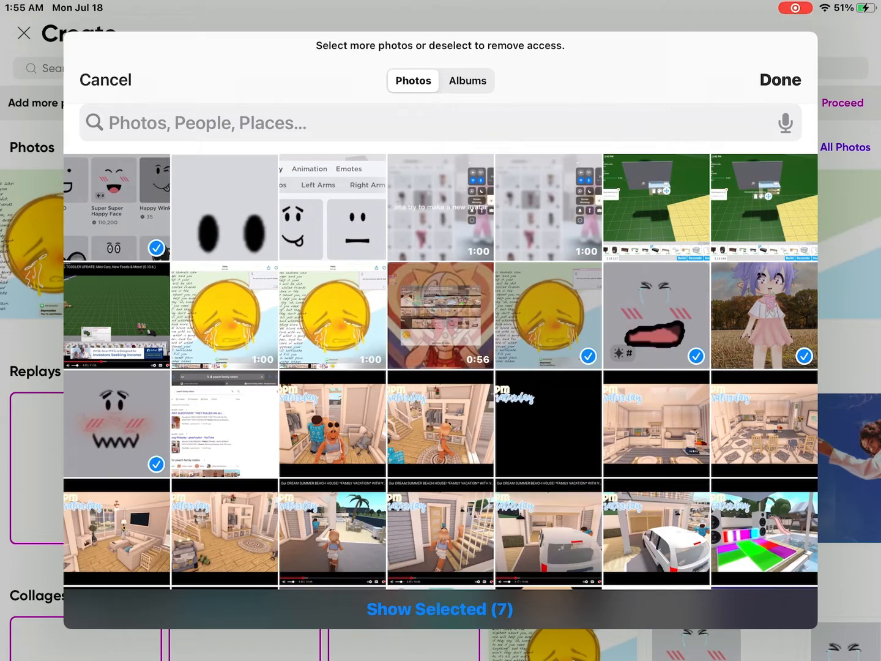
# Finish choosing the shared photos and open the faces screenshot in the crop tool.
pyautogui.click(156, 248)
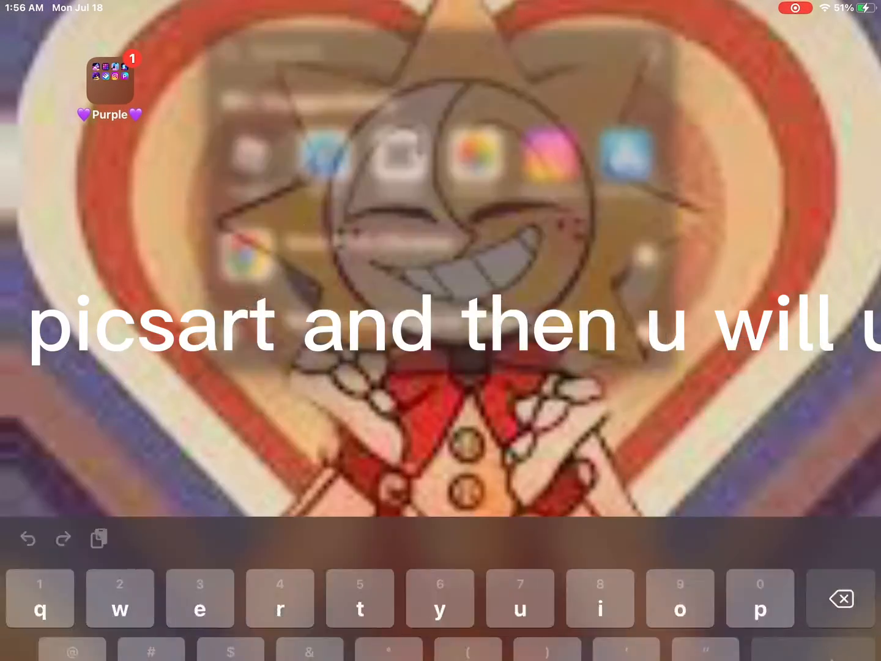
pyautogui.click(109, 78)
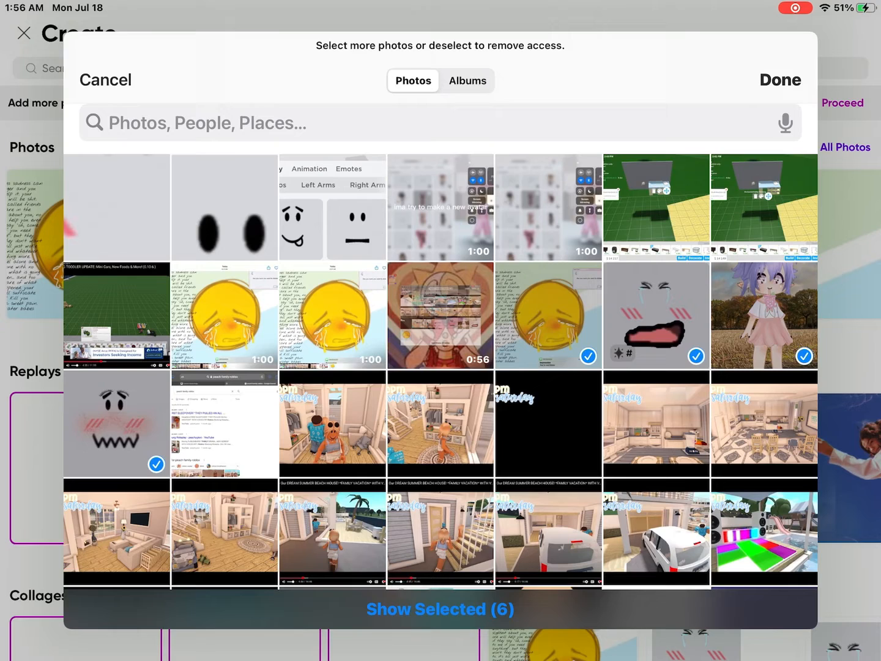
pyautogui.click(116, 207)
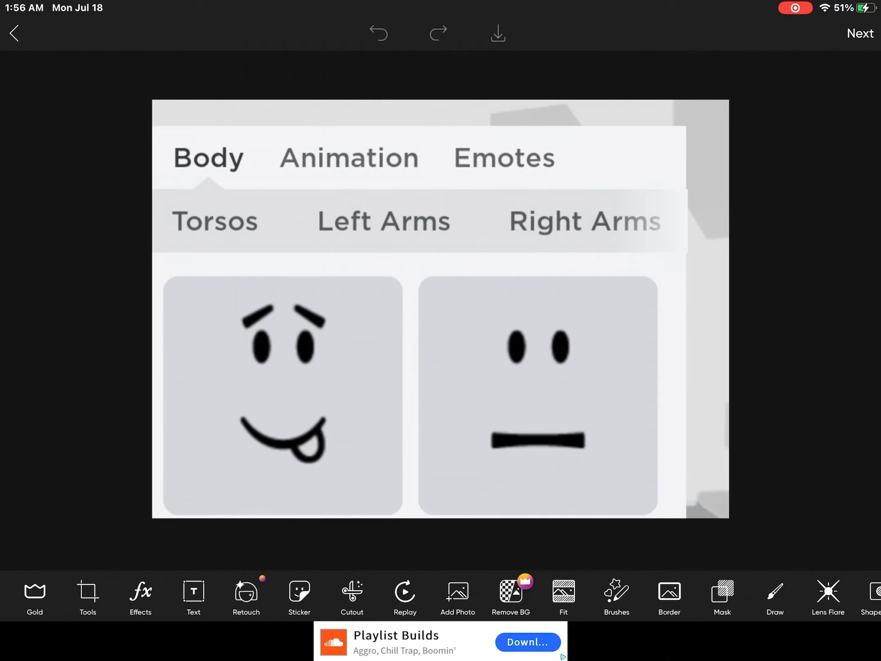
pyautogui.click(88, 596)
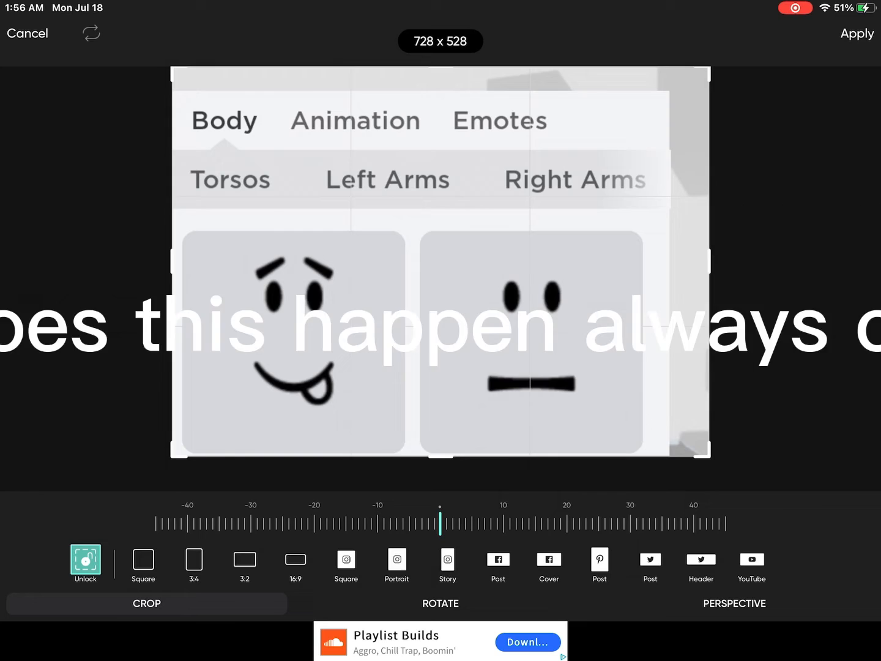
# Crop the image to the tongue-out face, then remove the blush photo's background.
pyautogui.moveTo(704, 257); pyautogui.dragTo(549, 257)
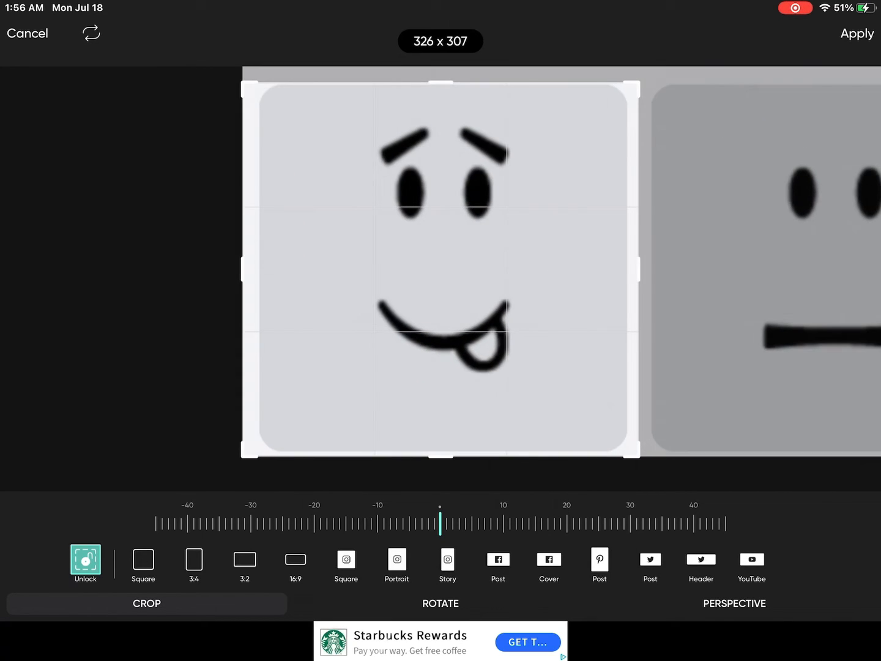
pyautogui.click(856, 33)
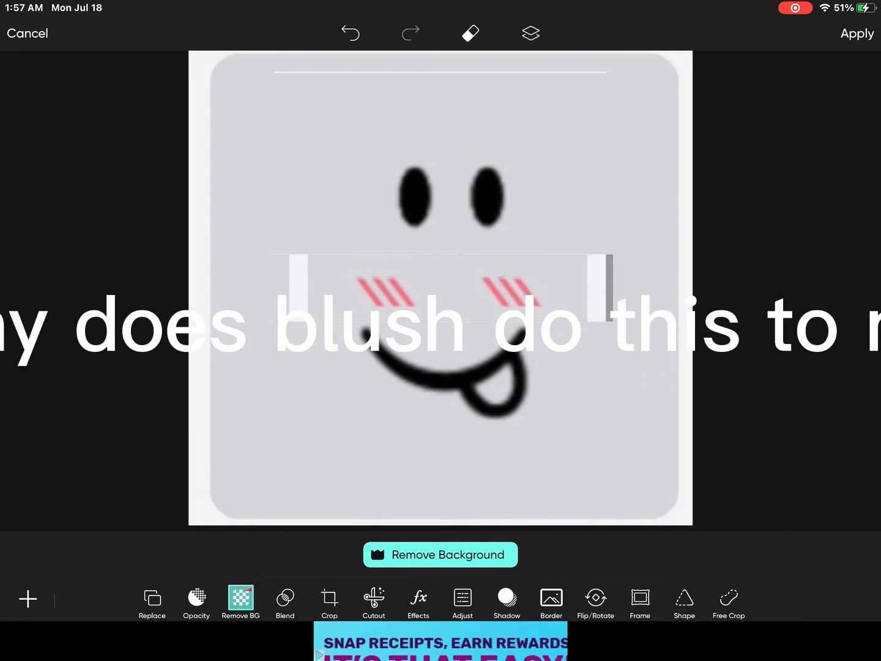
pyautogui.click(441, 288)
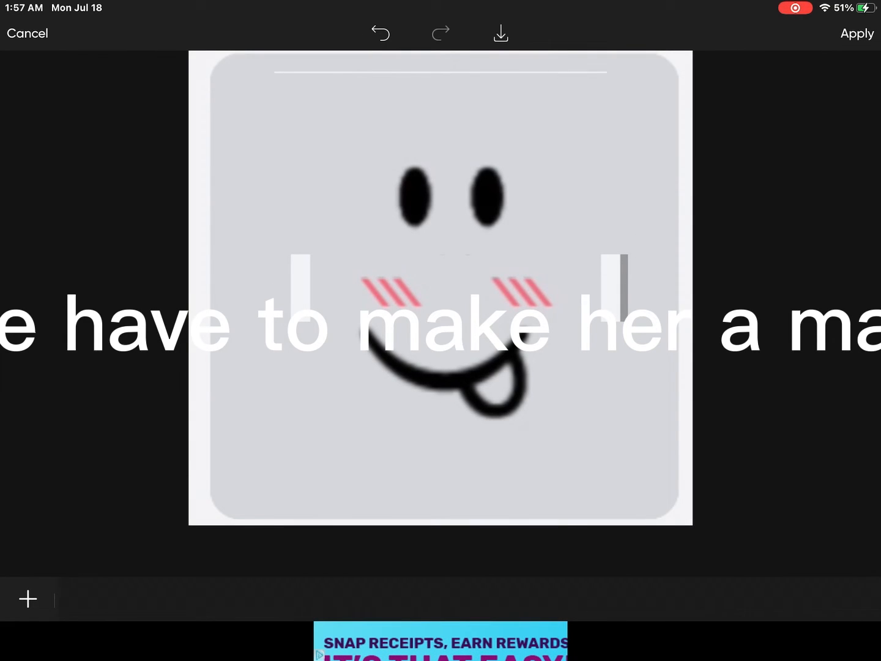
# Cancel the blush overlay edit and discard its changes in the Discard Changes dialog.
pyautogui.click(27, 33)
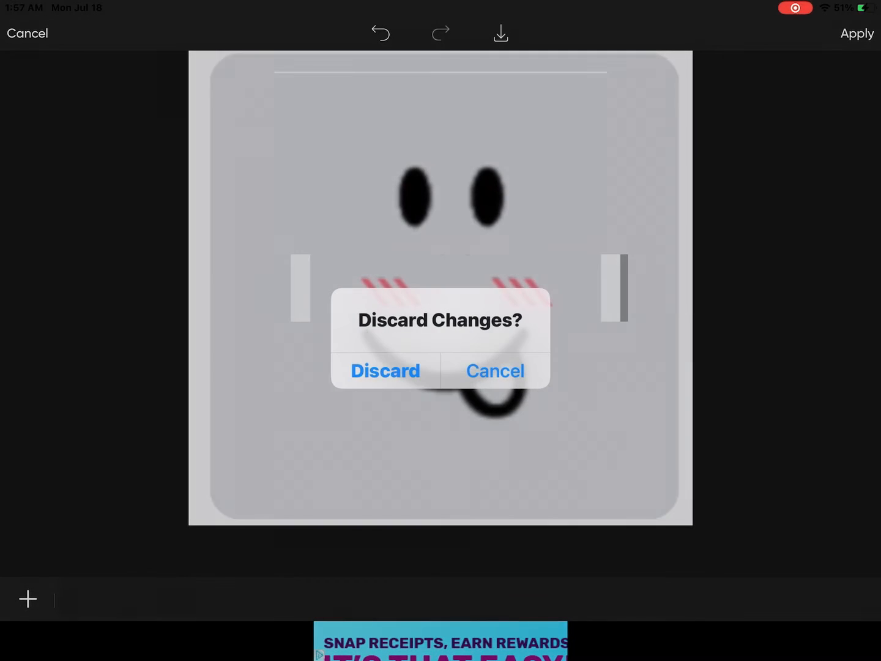
pyautogui.click(385, 371)
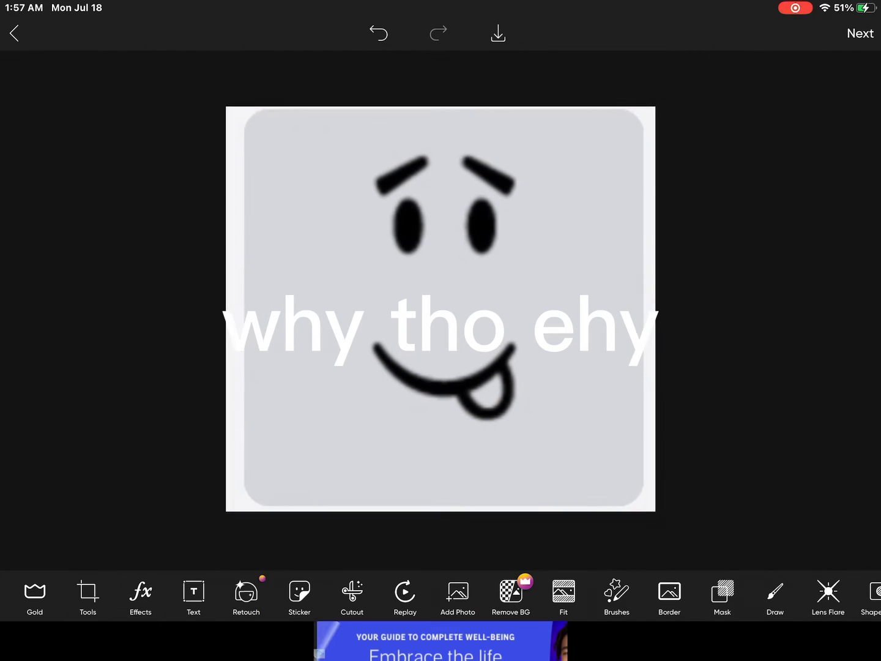
pyautogui.click(457, 596)
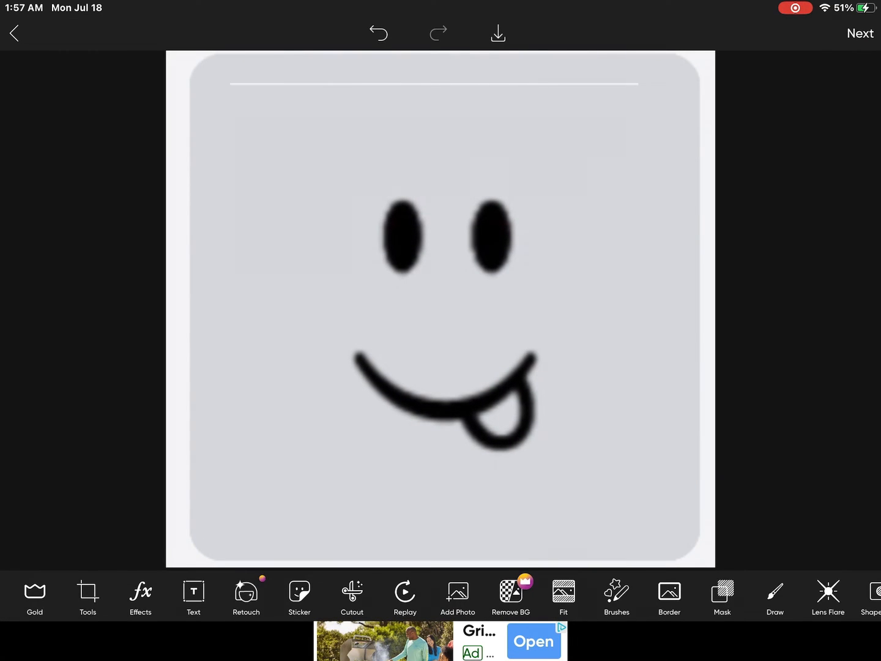
# Open Picsart's sticker library from the bottom toolbar.
pyautogui.click(300, 597)
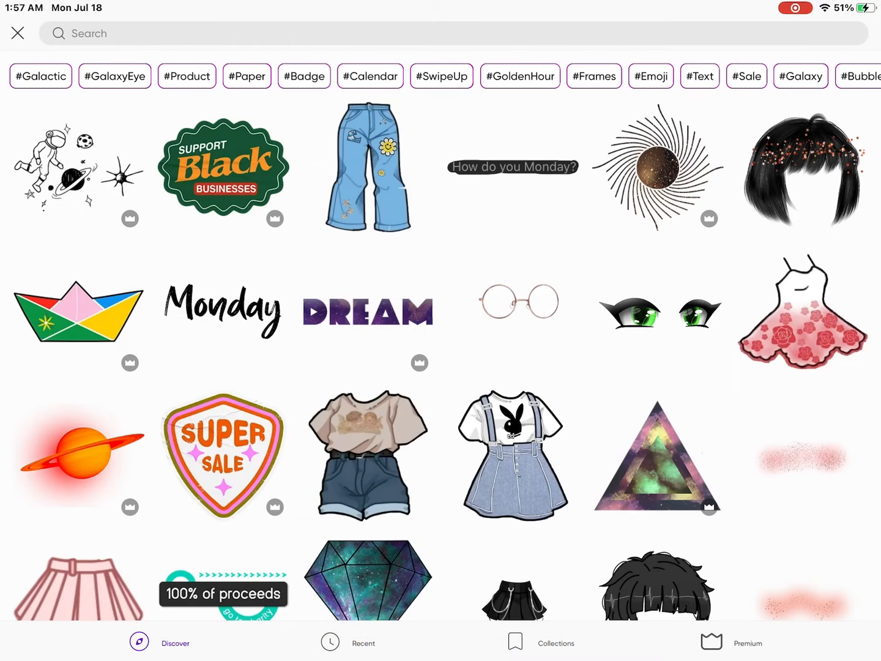